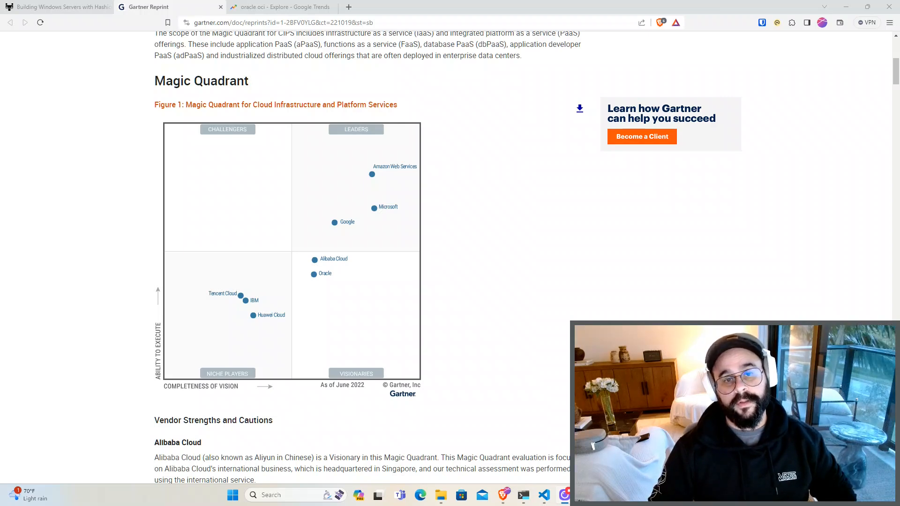
mouse_move(866, 272)
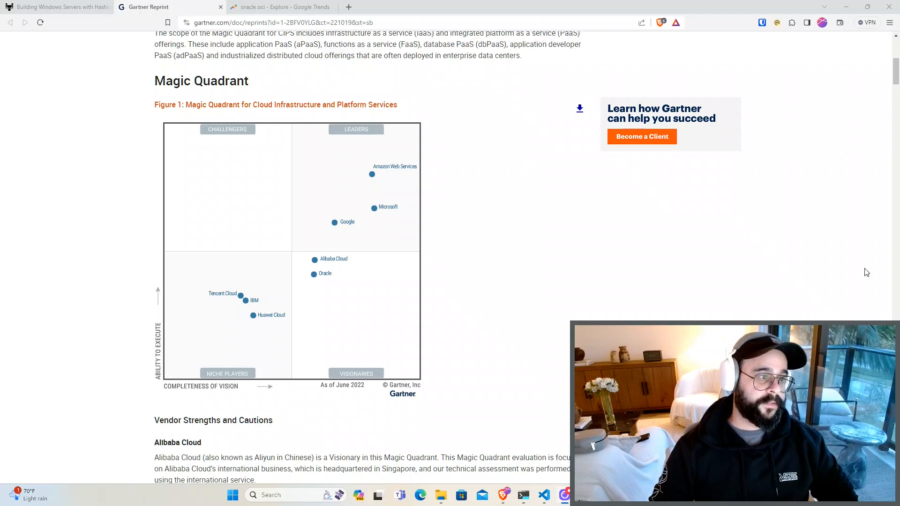
mouse_move(383, 195)
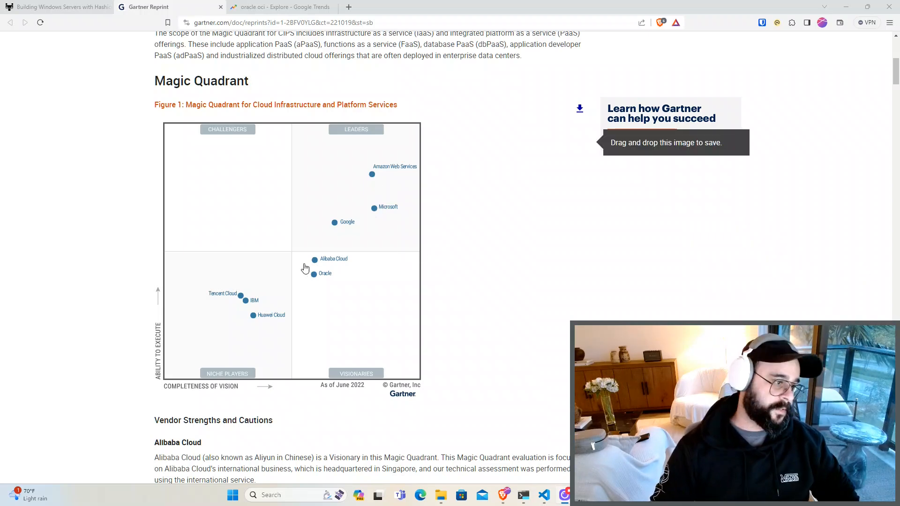
mouse_move(356, 381)
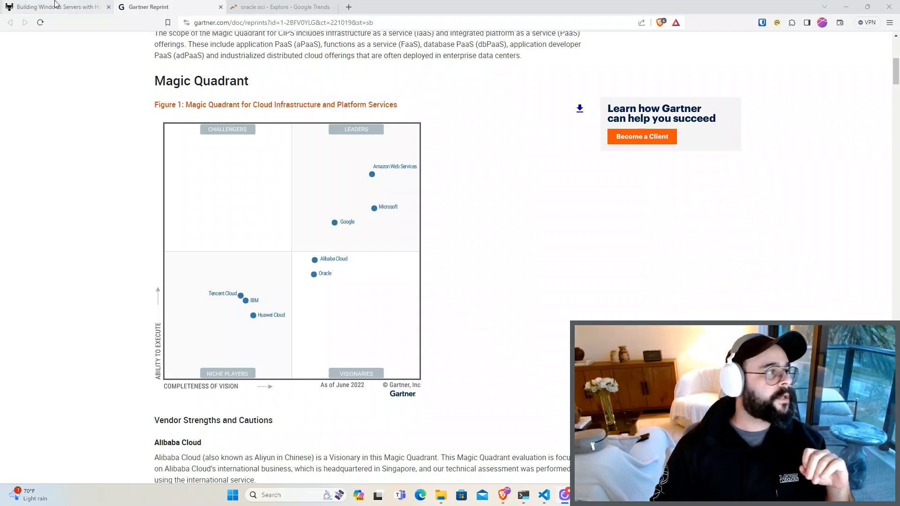
mouse_move(54, 6)
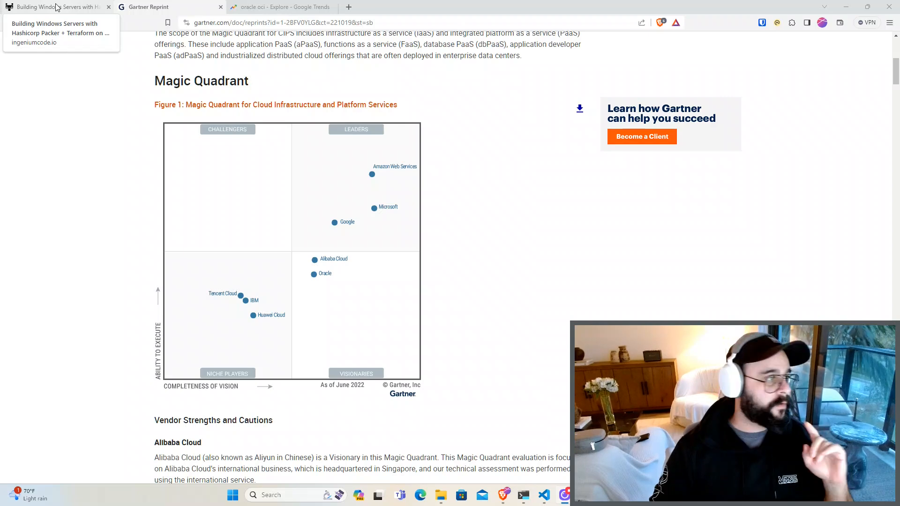
Switch to the Packer + Terraform article and read through the OCI API key setup steps
left_click(59, 33)
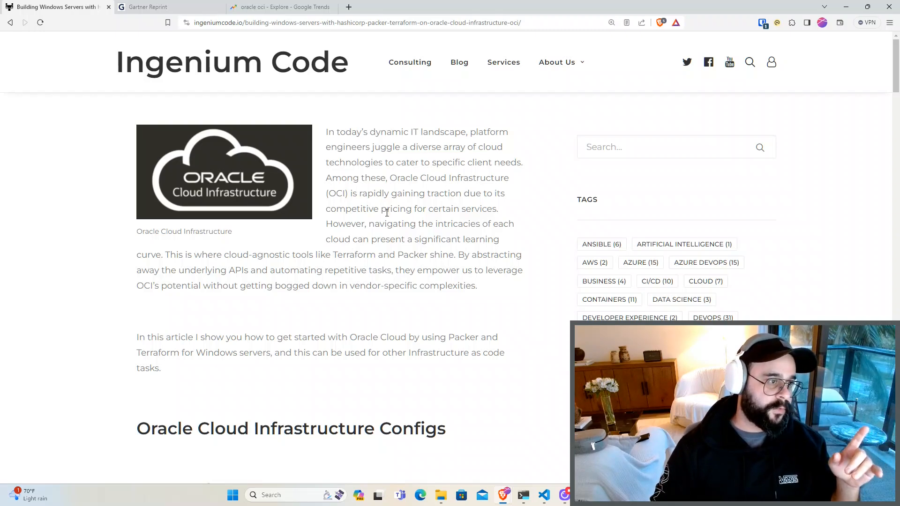
scroll("down", 3)
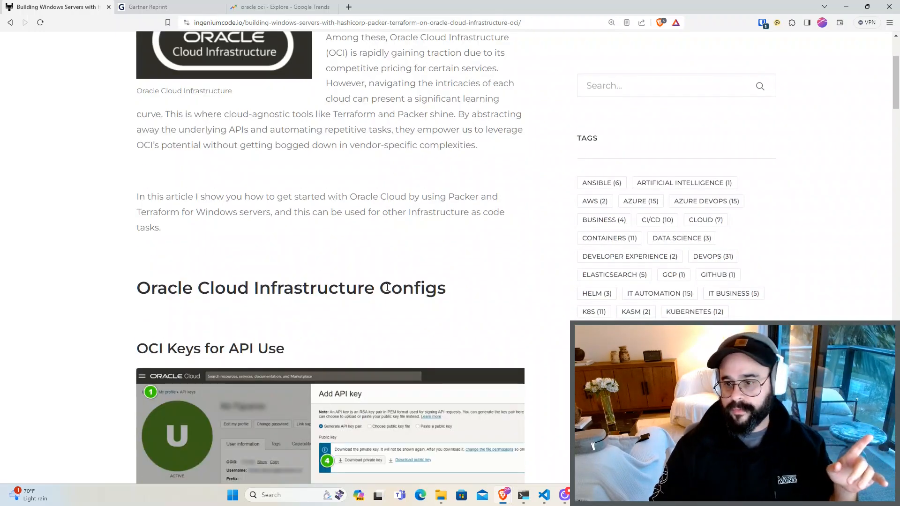
scroll("down", 3)
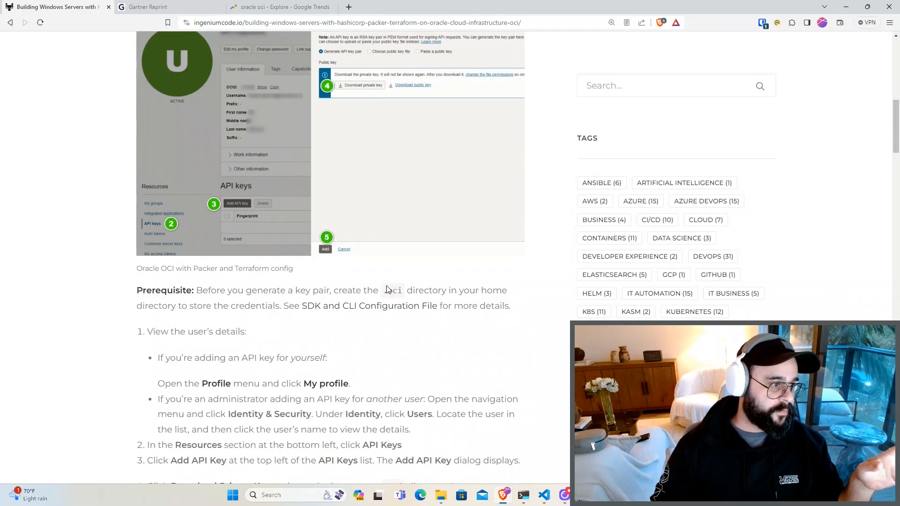
scroll("down", 3)
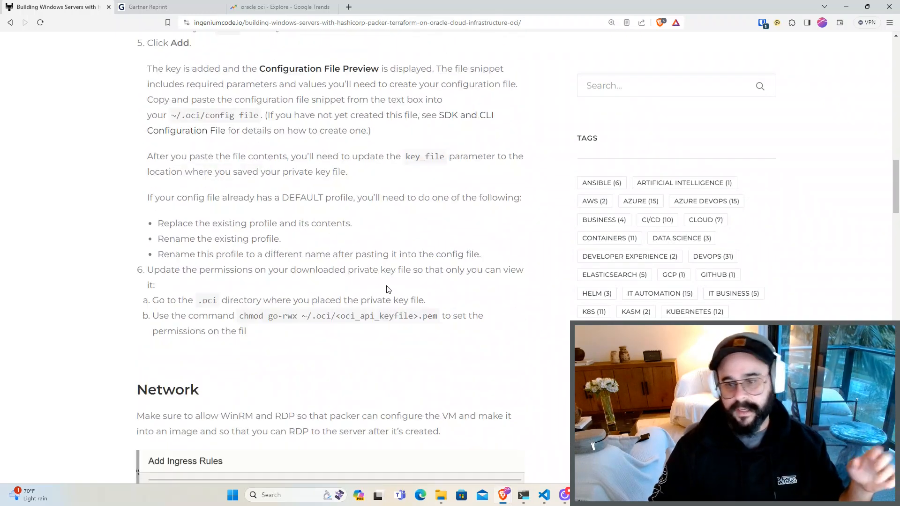
Read the Network section's WinRM Add Ingress Rules screenshot
scroll("down", 3)
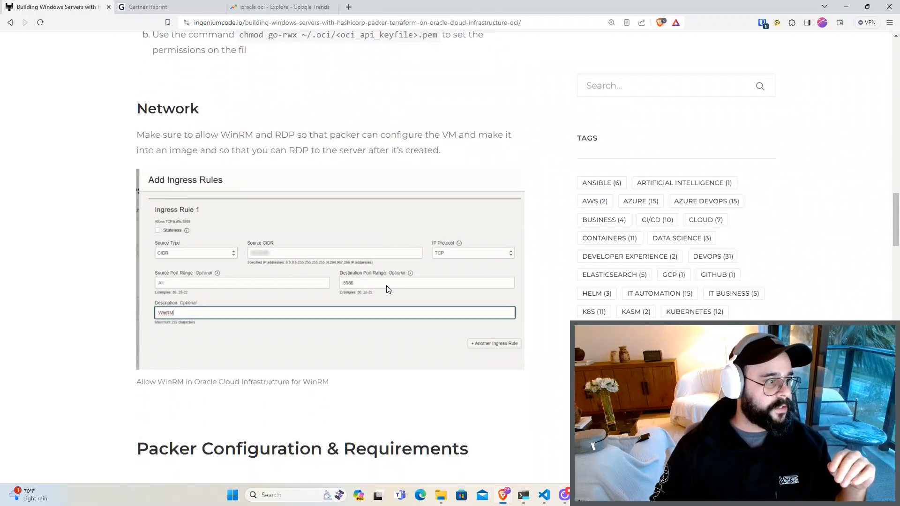
mouse_move(356, 232)
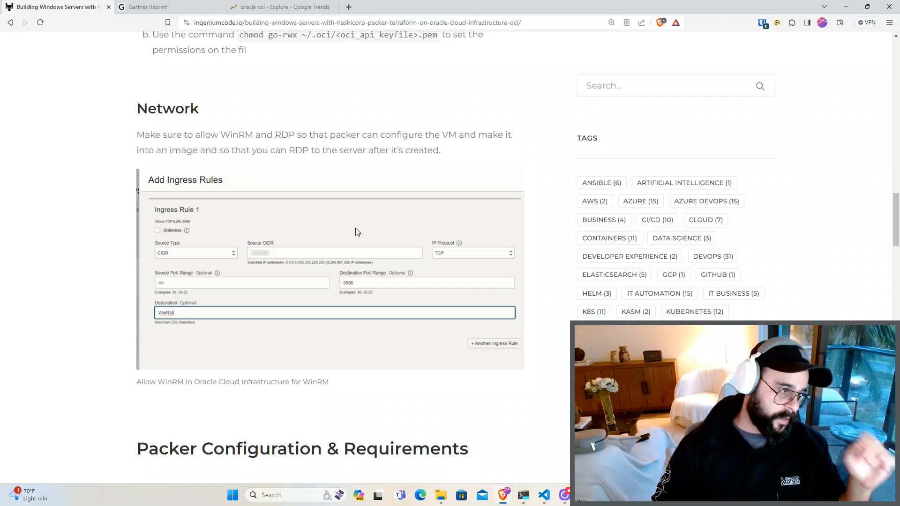
mouse_move(265, 306)
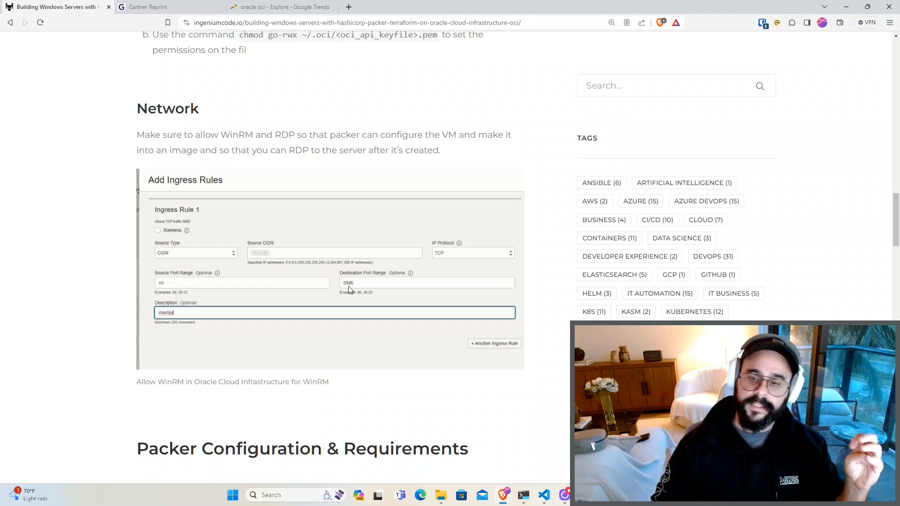
scroll("down", 3)
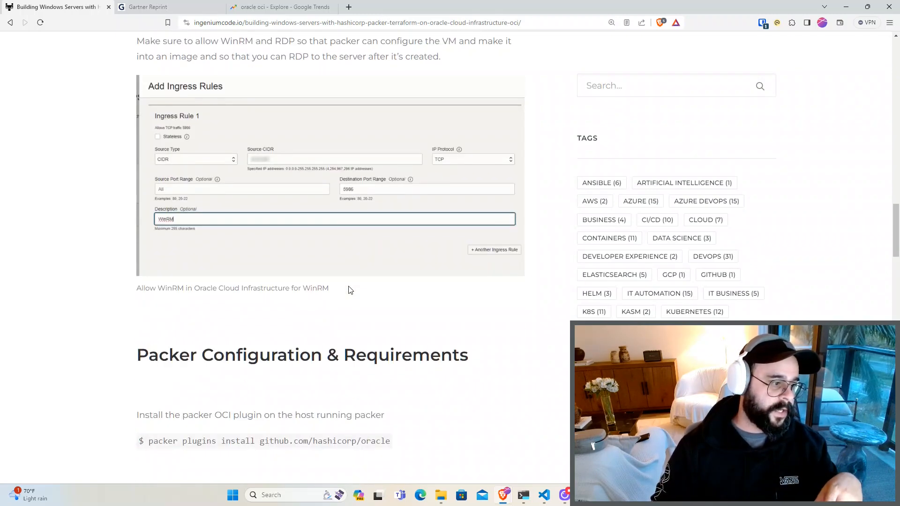
Read the Packer Config steps and the PasswordExpires= config example
scroll("down", 3)
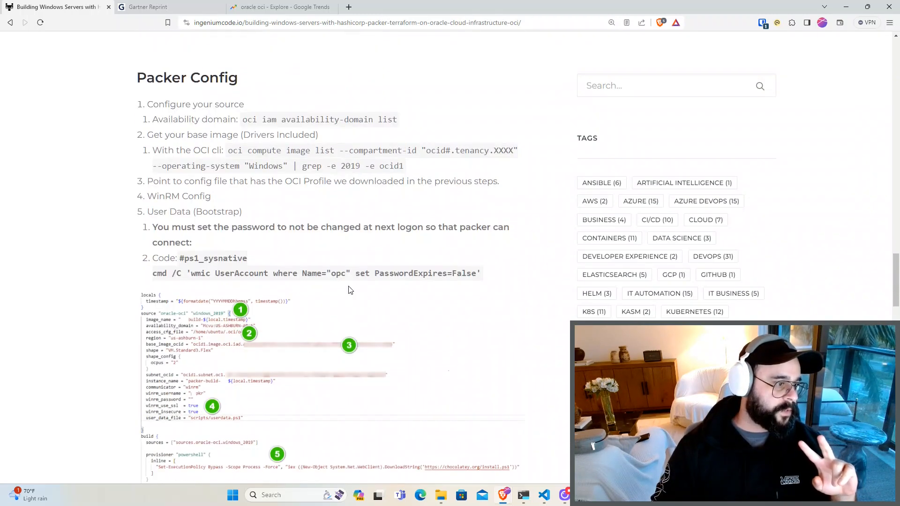
scroll("down", 3)
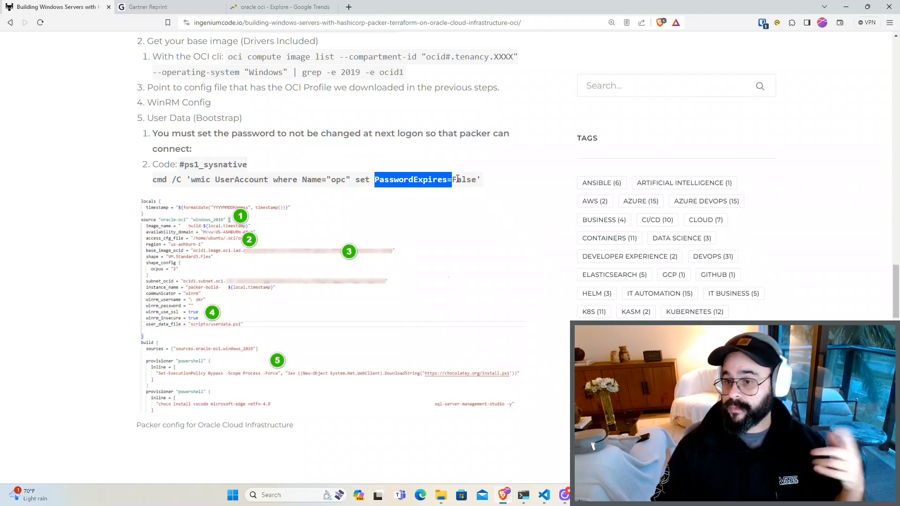
mouse_move(411, 230)
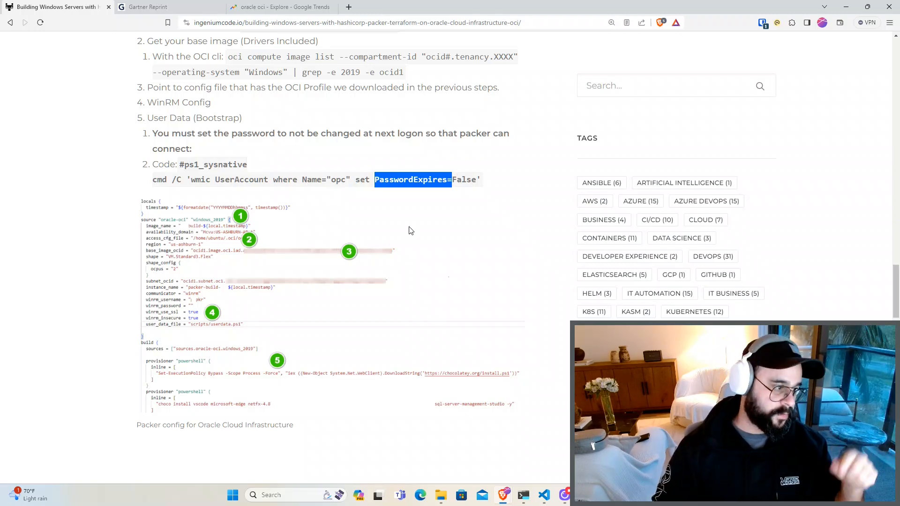
scroll("down", 3)
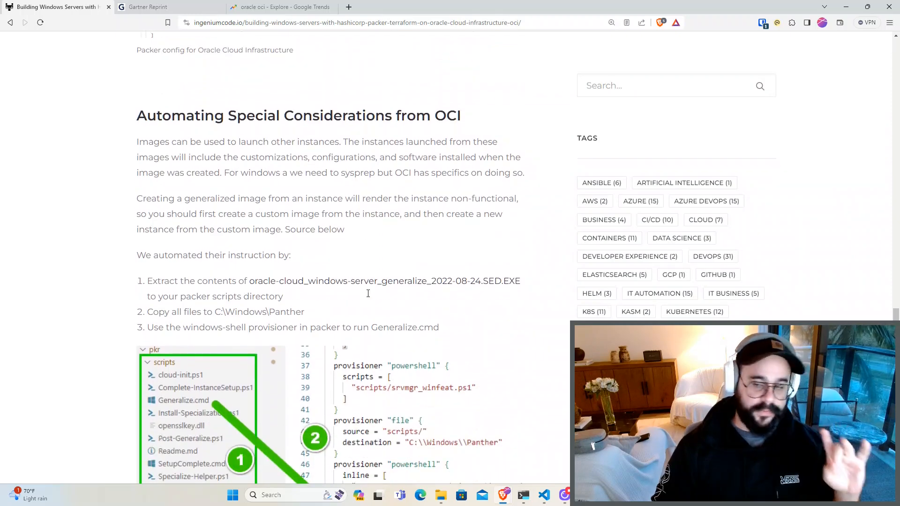
Read the OCI Generalize Windows Steps screenshot with its scripts folder and provisioners
scroll("down", 3)
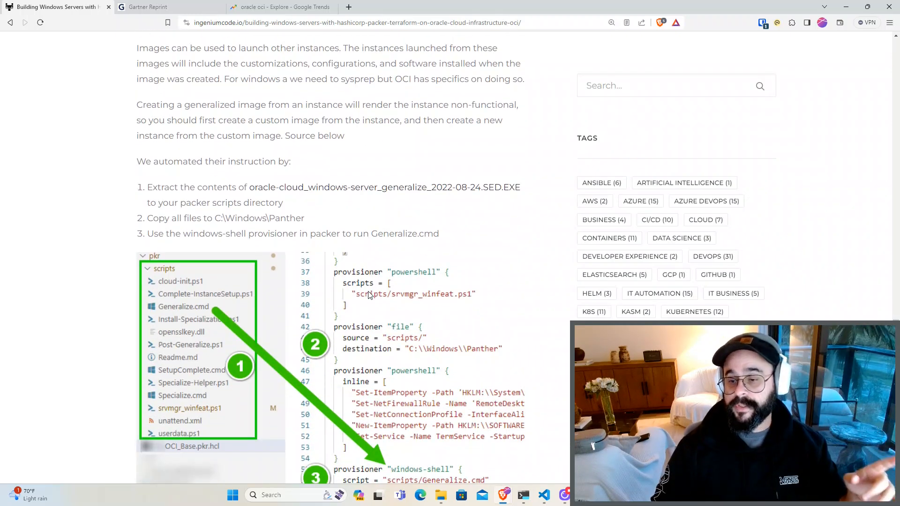
scroll("down", 3)
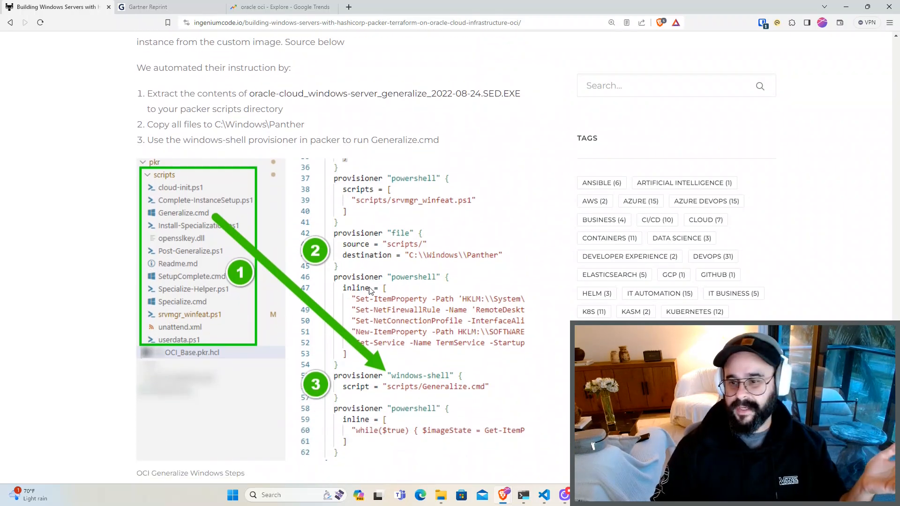
mouse_move(376, 286)
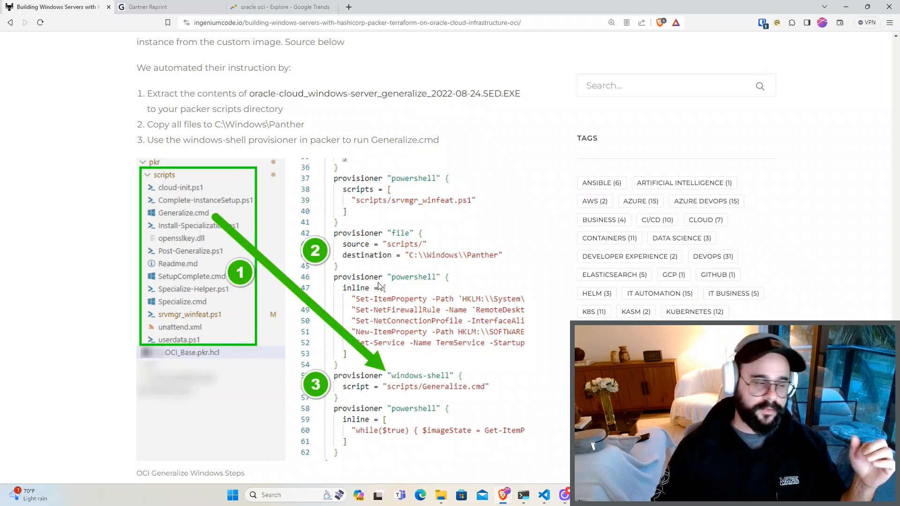
scroll("down", 3)
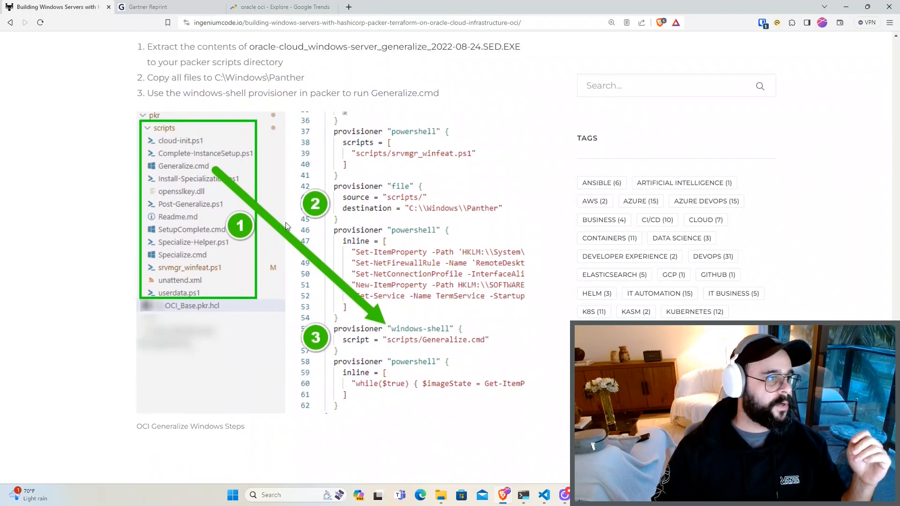